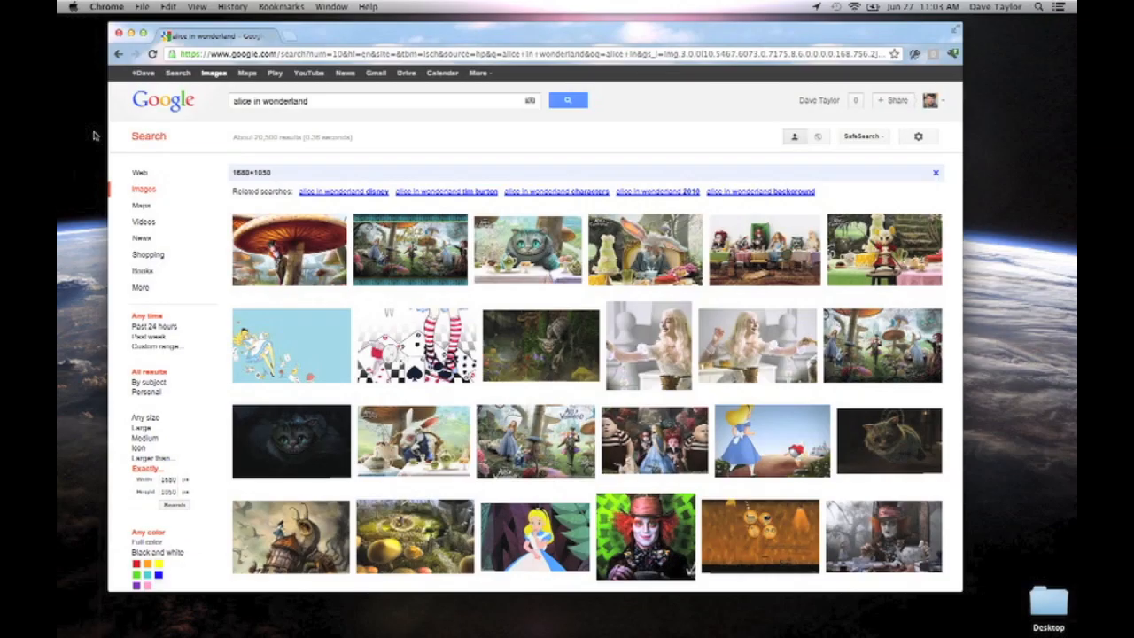
{"action": "mouse_move", "coordinate": [221, 289]}
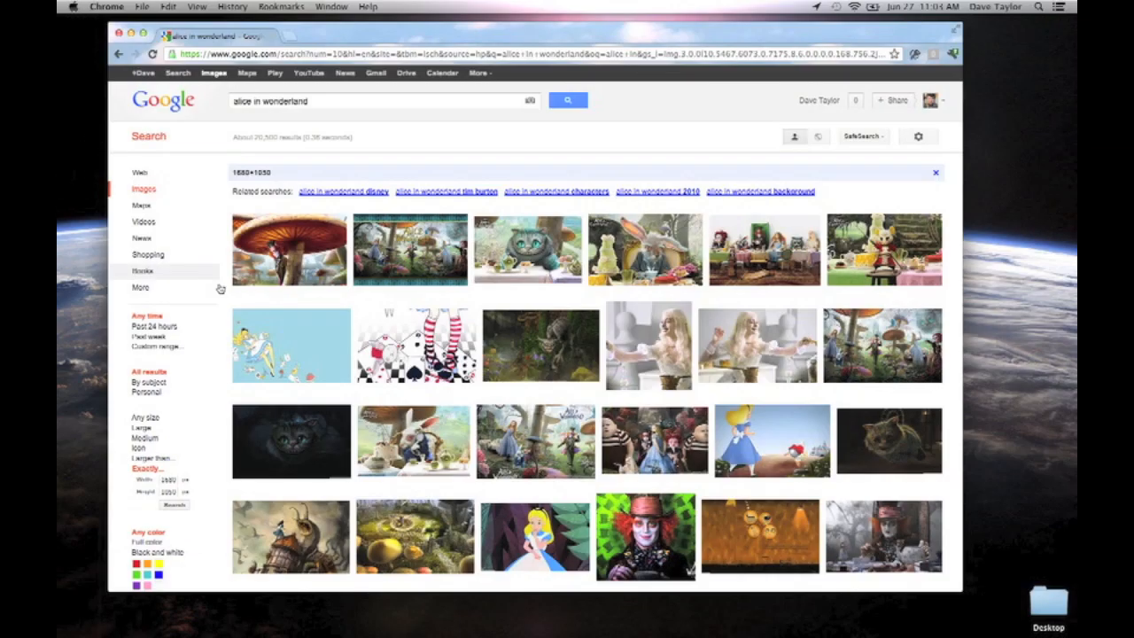
Scroll further down the 1680×1050 Alice in Wonderland image results
{"action": "scroll", "scroll_direction": "down", "scroll_amount": 3}
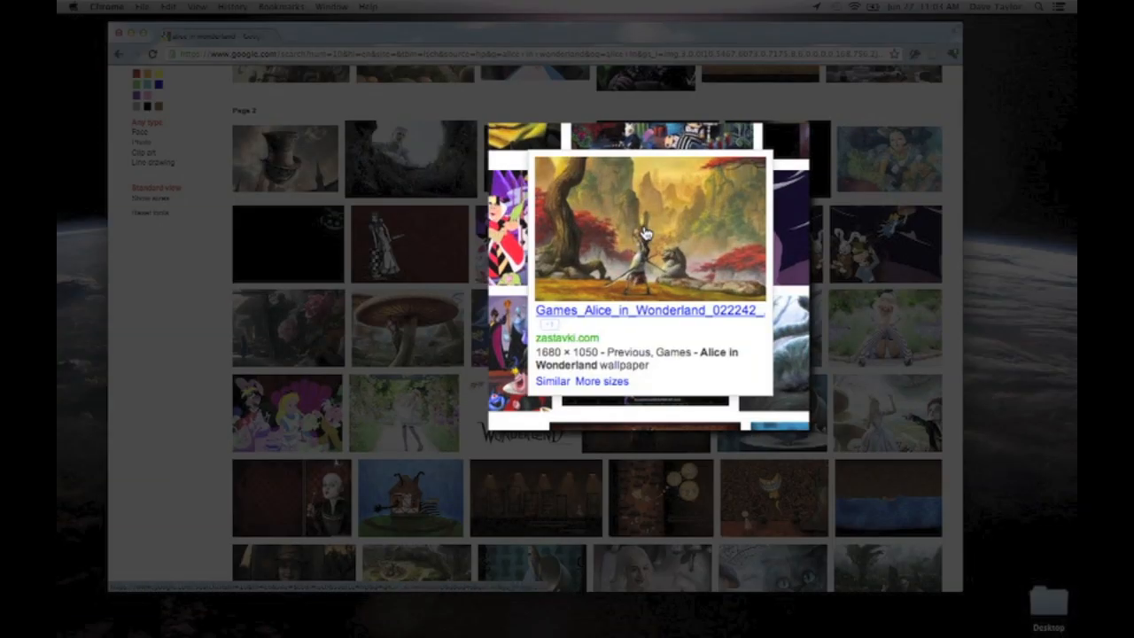
Open the image page for the sword-wielding Alice wallpaper from zastavki.com
{"action": "left_click", "coordinate": [644, 226]}
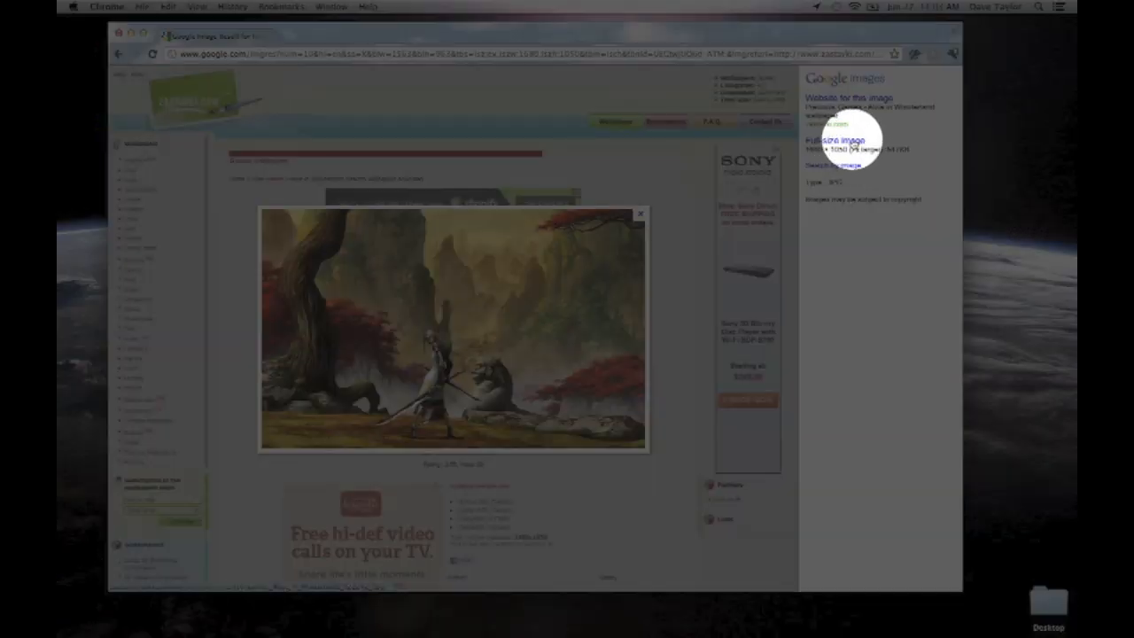
Open the full-size 1680×1050 Alice wallpaper from the right-hand panel
{"action": "left_click", "coordinate": [831, 140]}
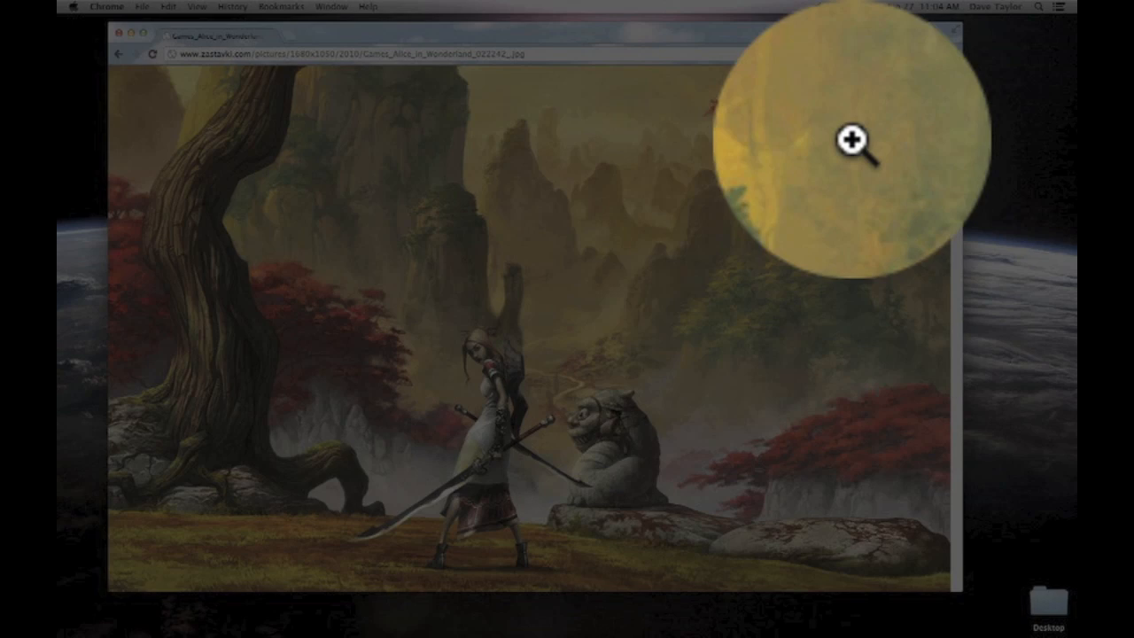
Save the wallpaper image to the Desktop as 'alice in wonderland desktop'
{"action": "right_click", "coordinate": [859, 142]}
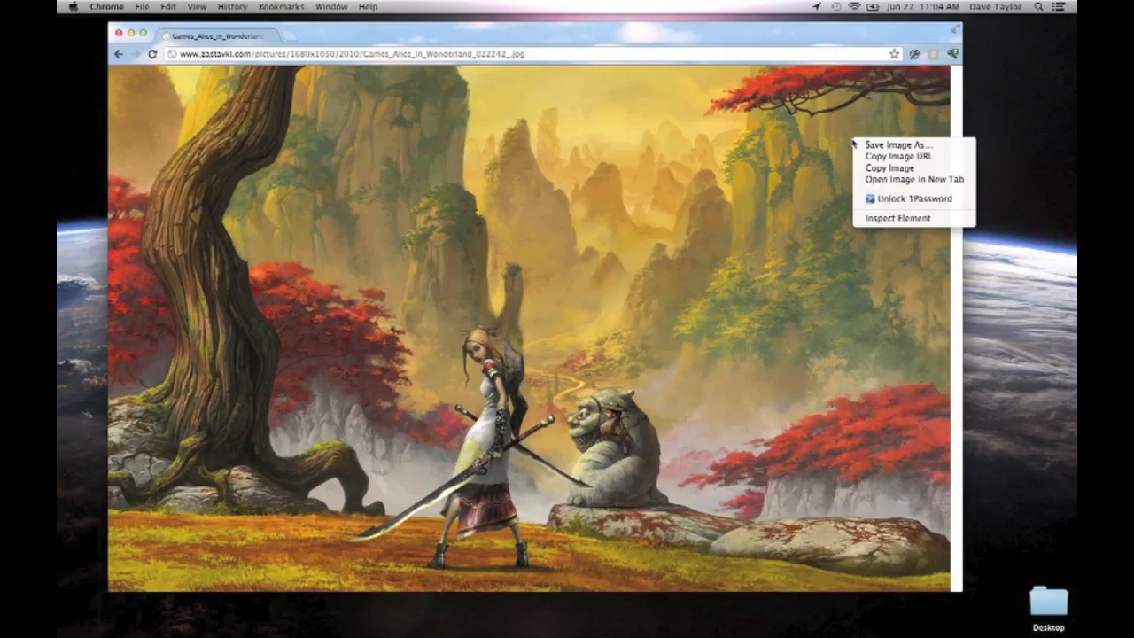
{"action": "mouse_move", "coordinate": [904, 145]}
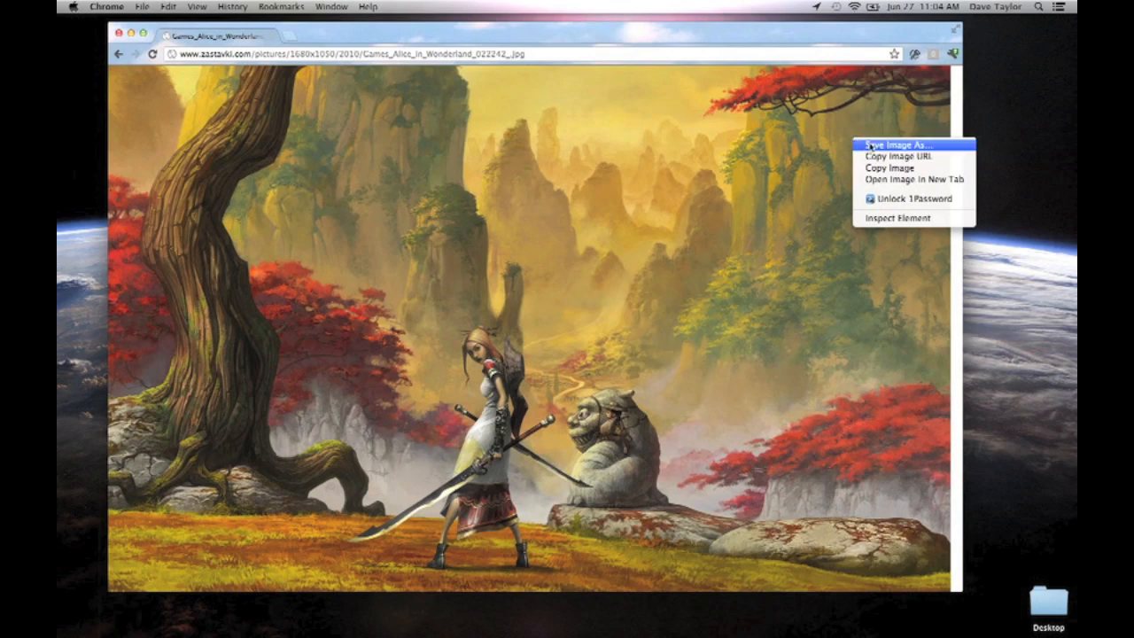
{"action": "left_click", "coordinate": [898, 145]}
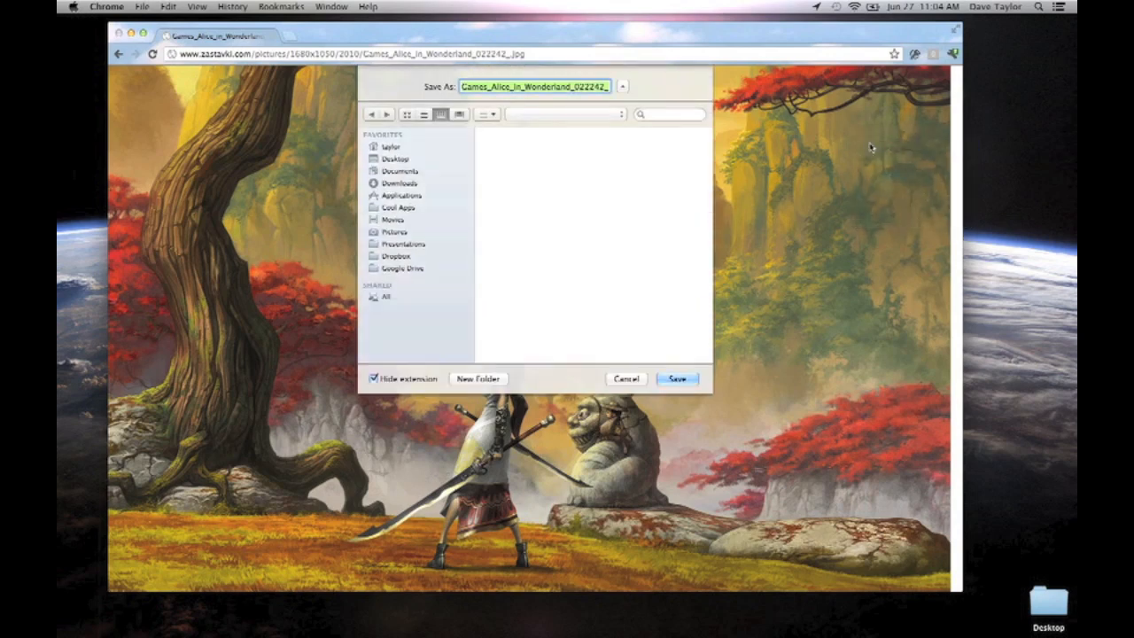
{"action": "left_click", "coordinate": [396, 158]}
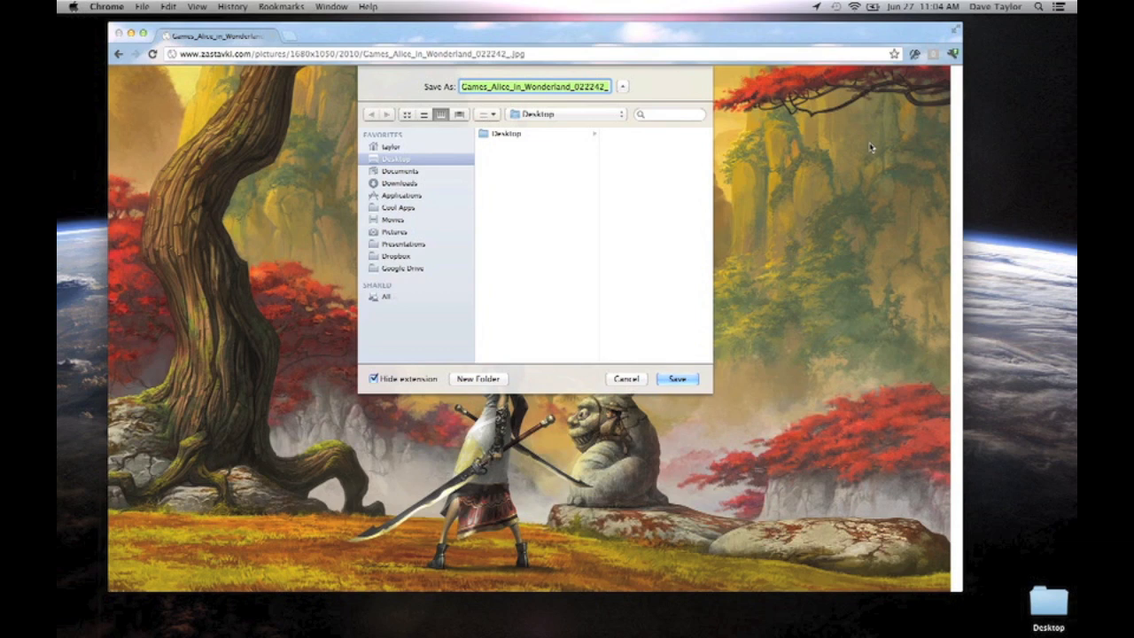
{"action": "type", "text": "alice in wonderland"}
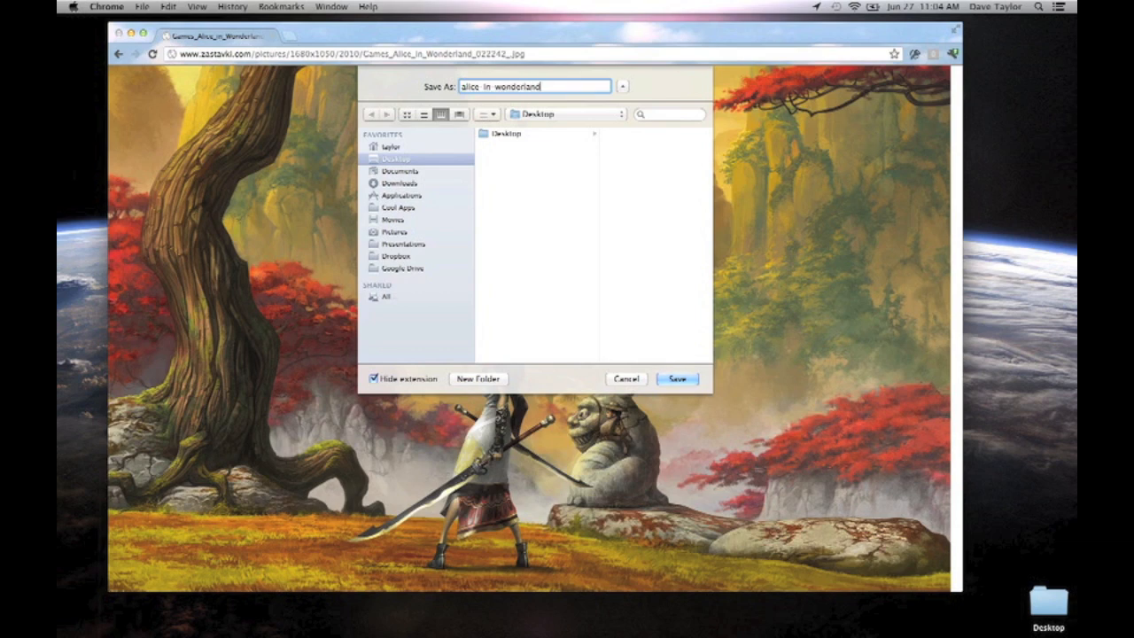
{"action": "type", "text": "desktop"}
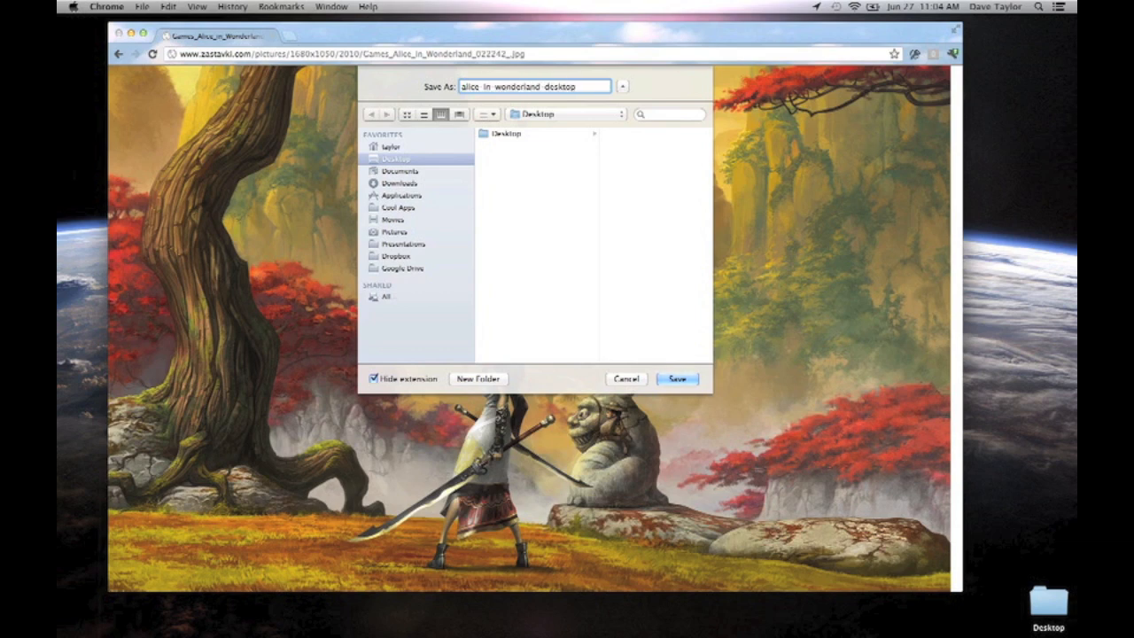
{"action": "left_click", "coordinate": [675, 378]}
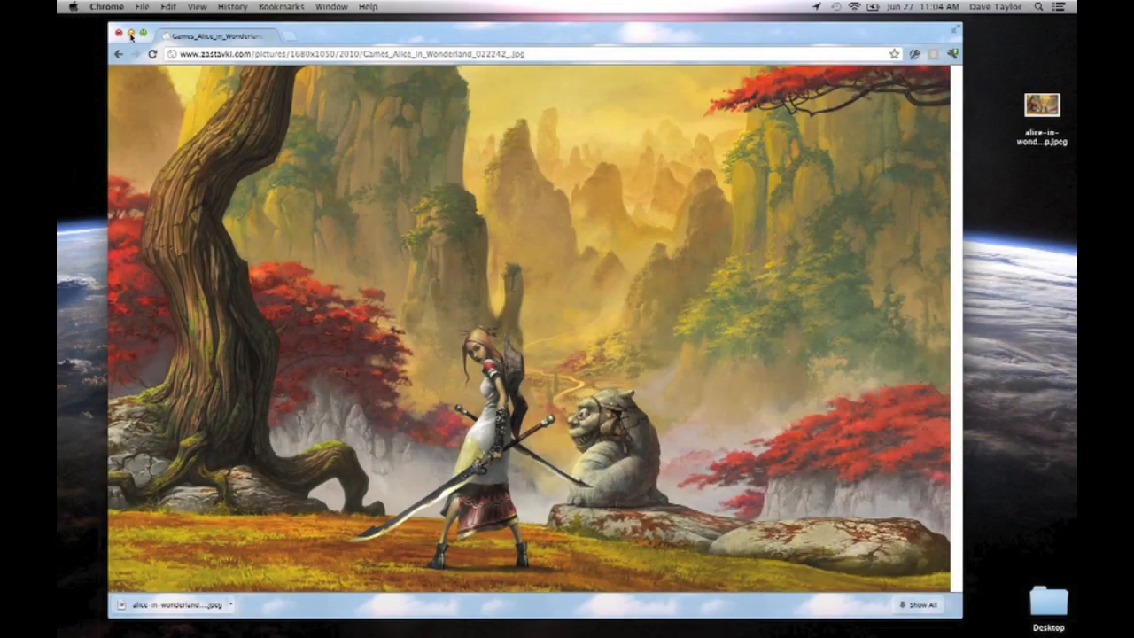
Hide Chrome and set alice-in-wonderland-desktop.jpeg as the desktop picture via Services
{"action": "left_click", "coordinate": [116, 36]}
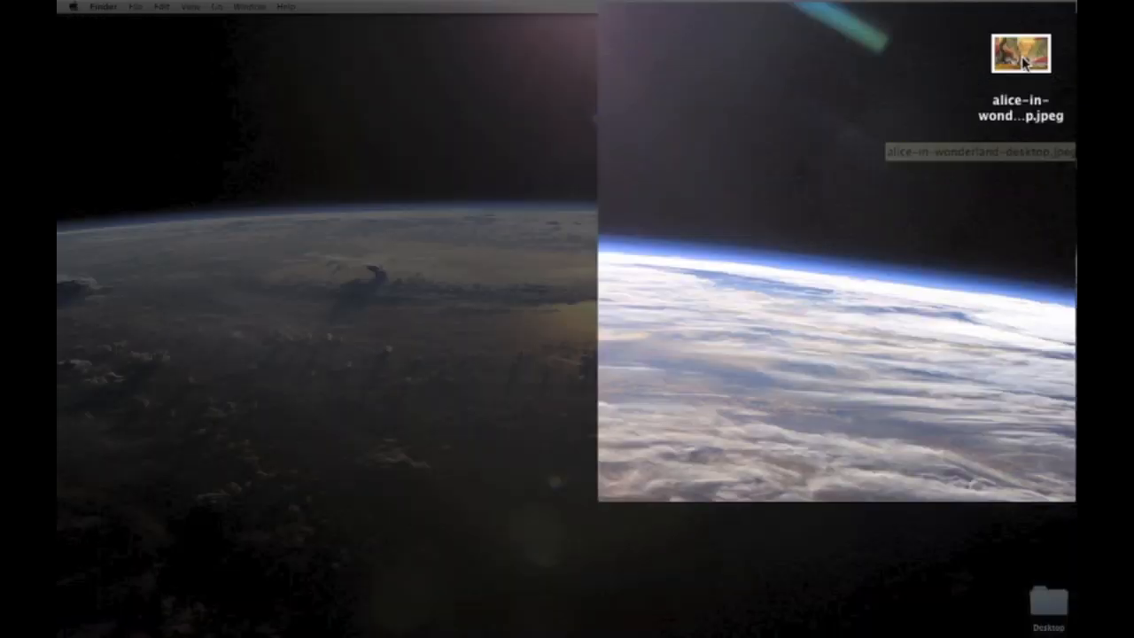
{"action": "right_click", "coordinate": [1020, 53]}
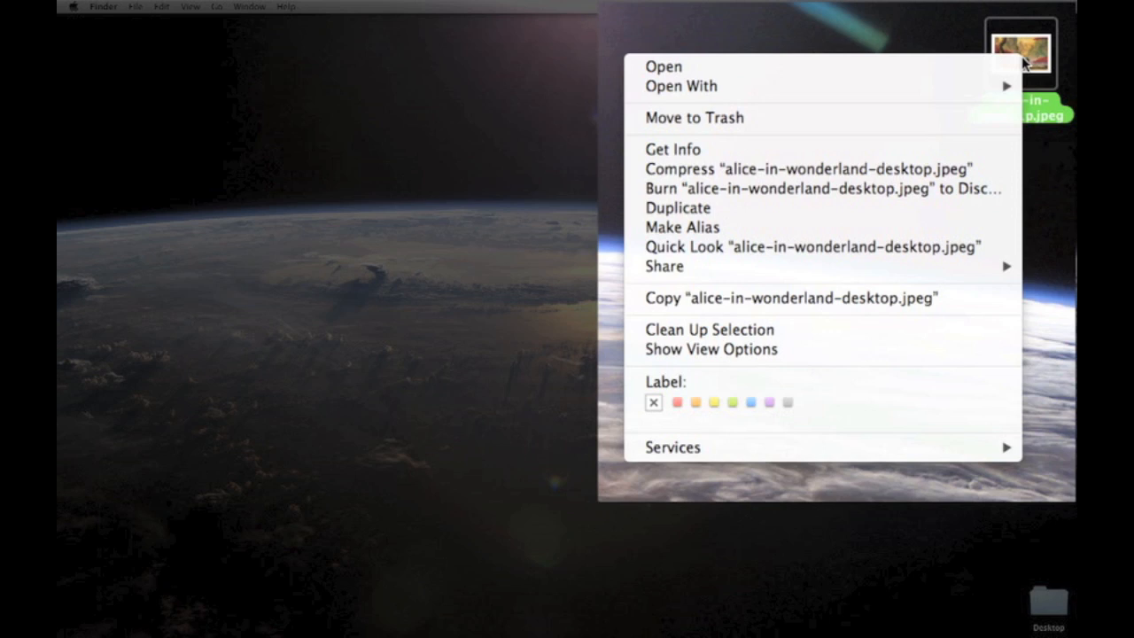
{"action": "mouse_move", "coordinate": [875, 183]}
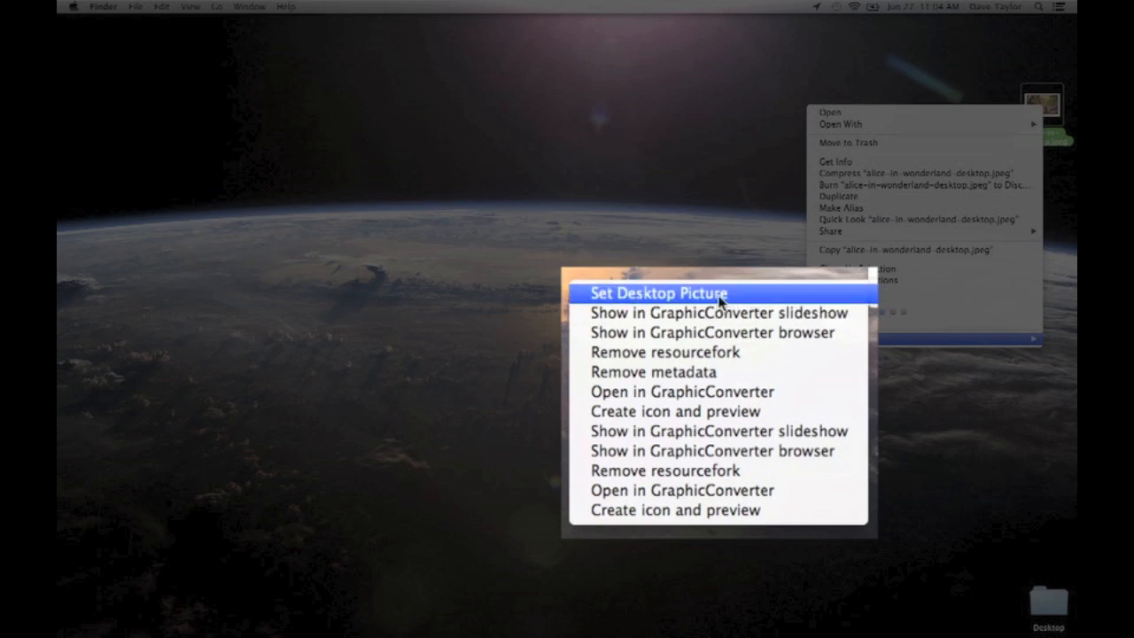
{"action": "left_click", "coordinate": [657, 293]}
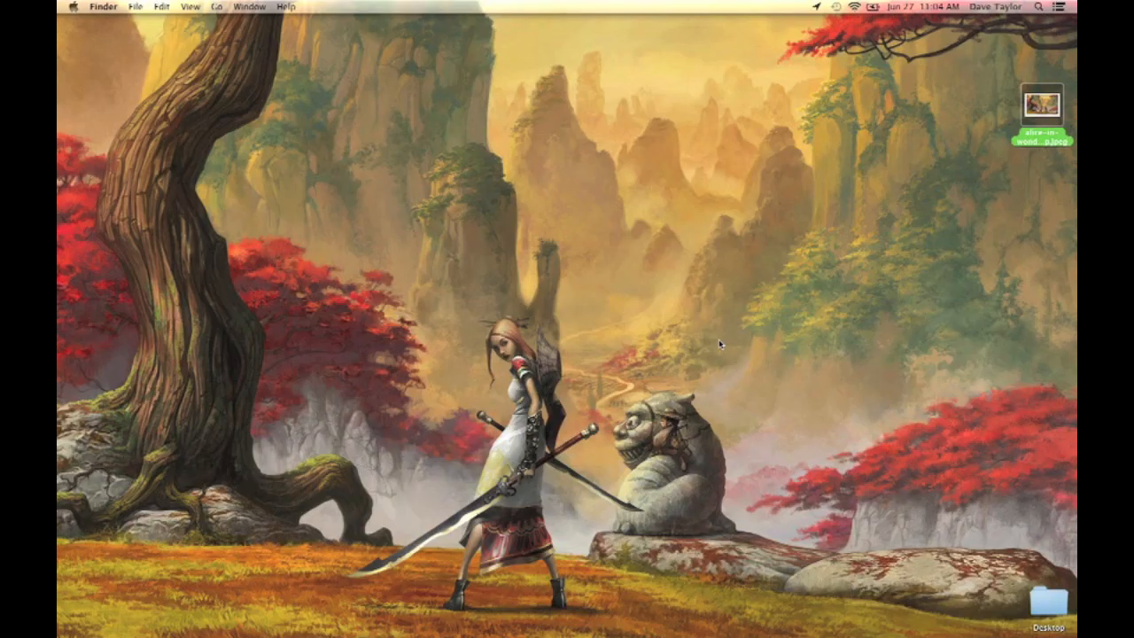